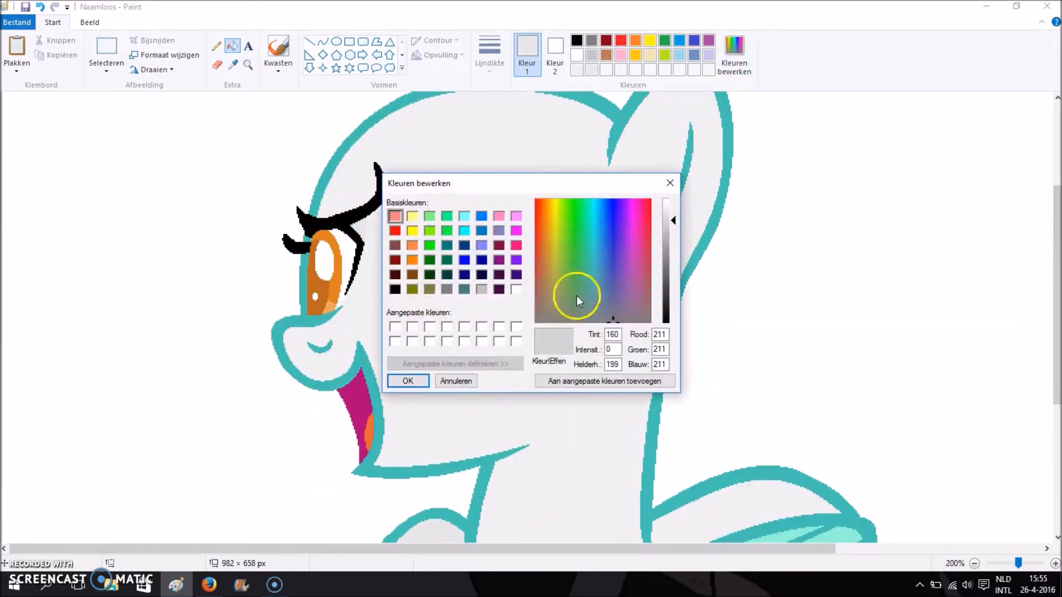
Pick red for the wing and dark and light green to fill the pony's eye irises.
left_click(407, 380)
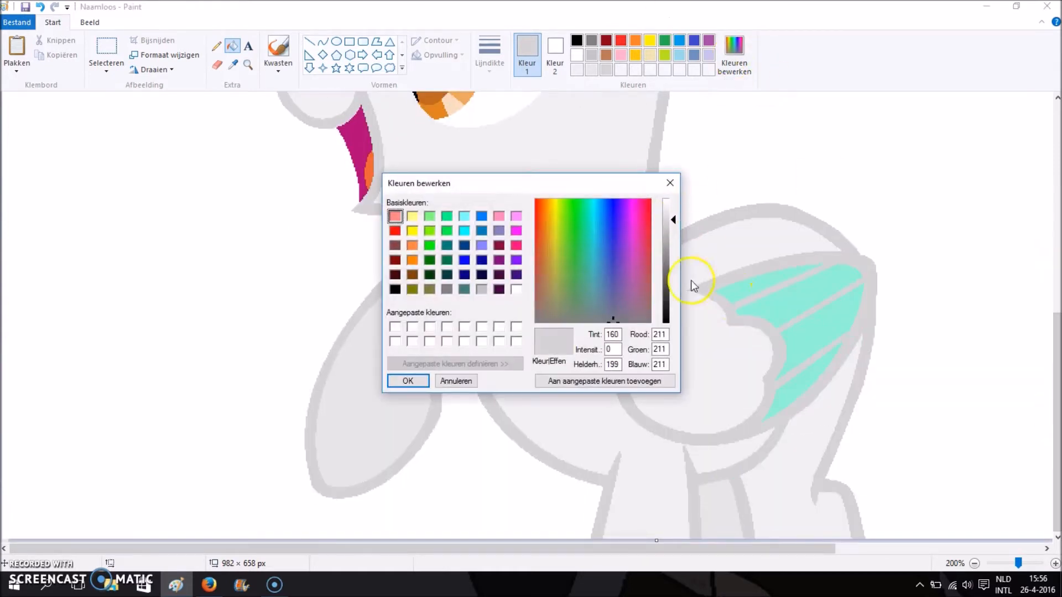
left_click(407, 381)
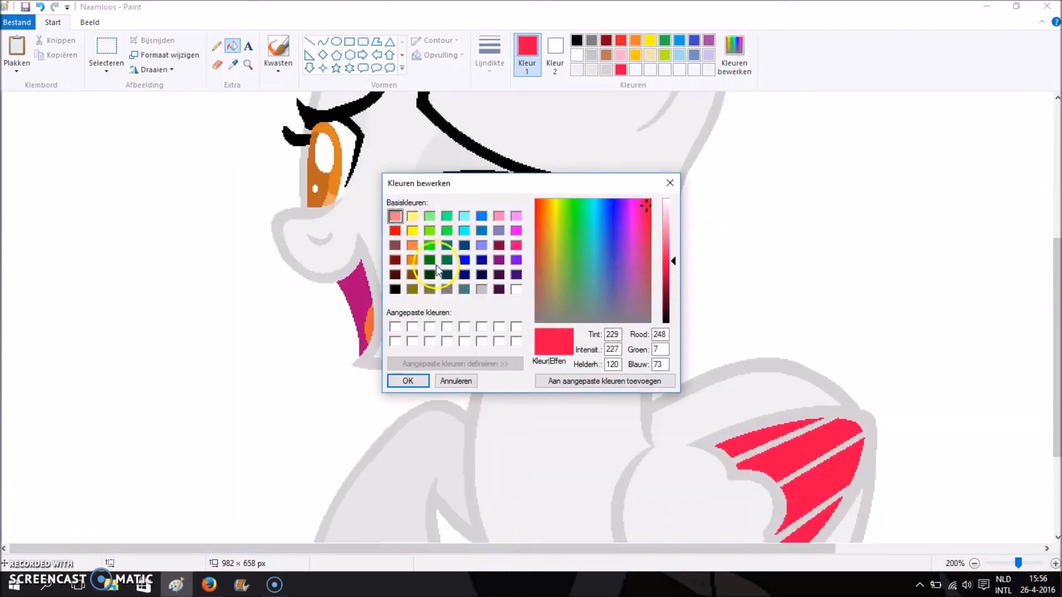
left_click(407, 380)
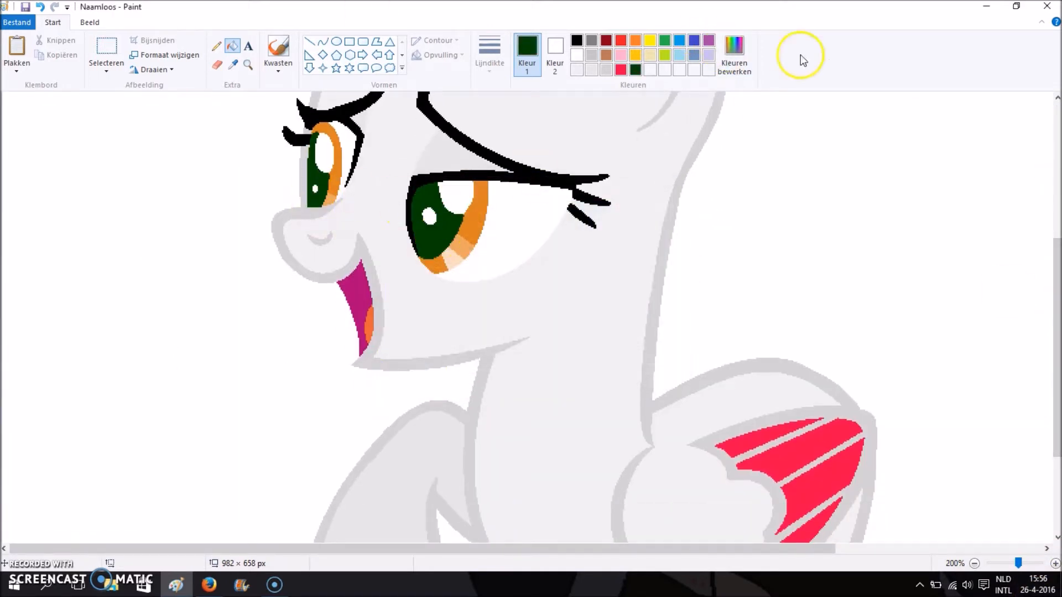
left_click(434, 267)
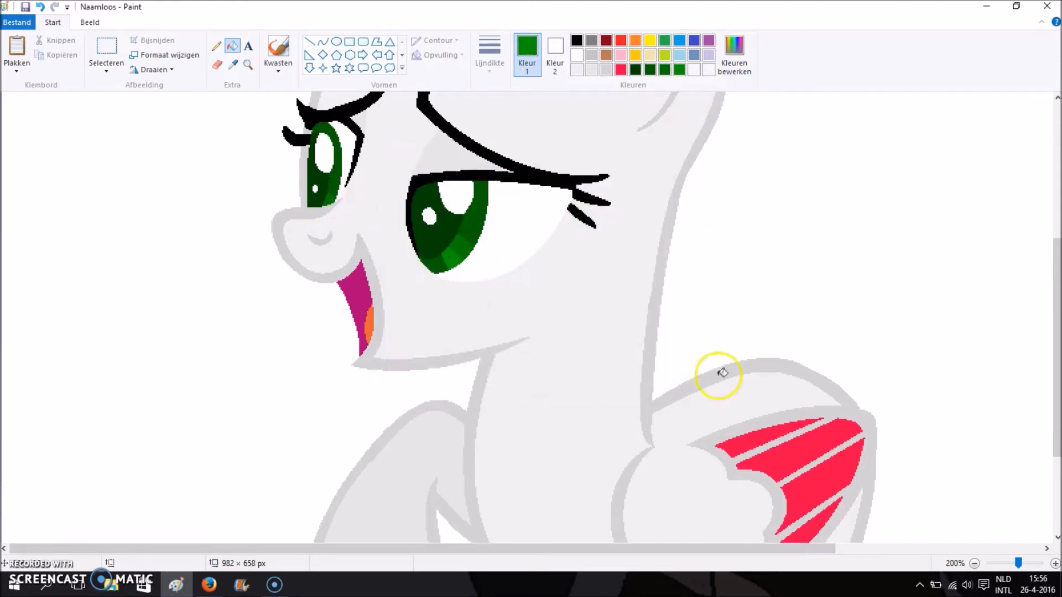
left_click(973, 563)
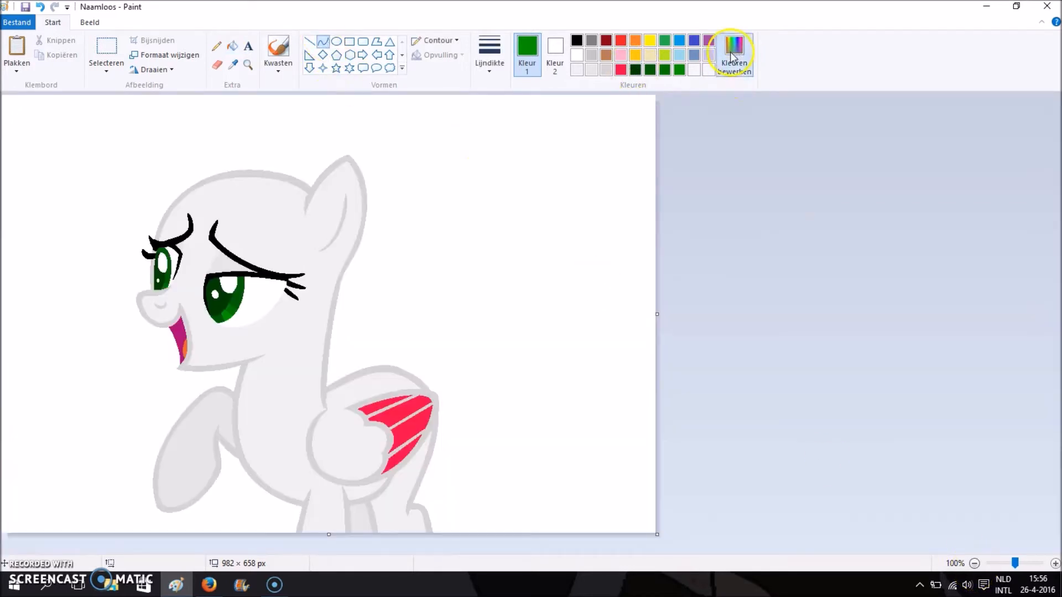
Choose pink with a thin line and draw the mane outline over the head and down the neck.
left_click(732, 52)
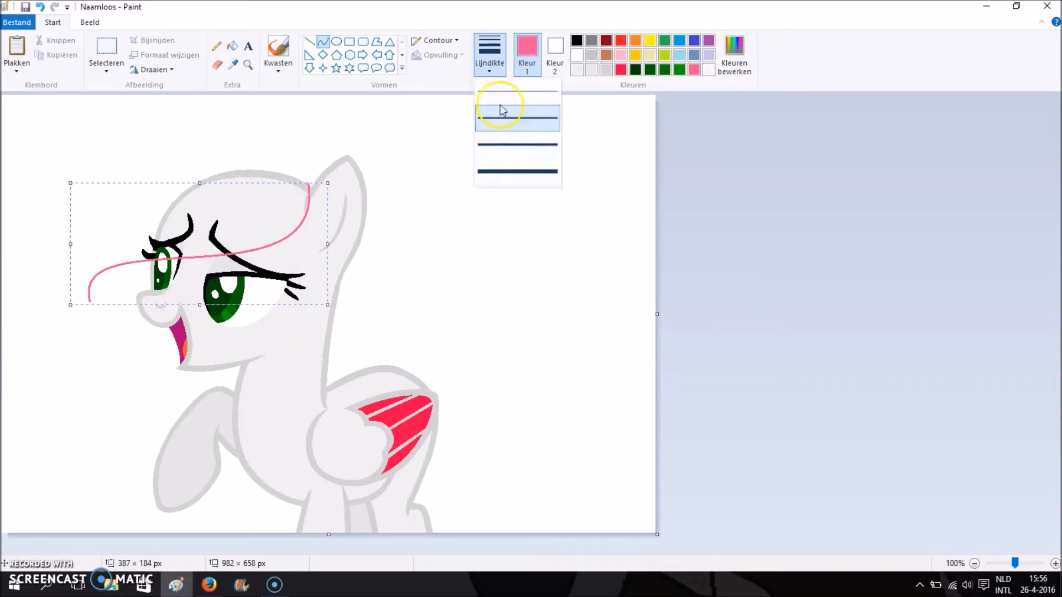
left_click(516, 114)
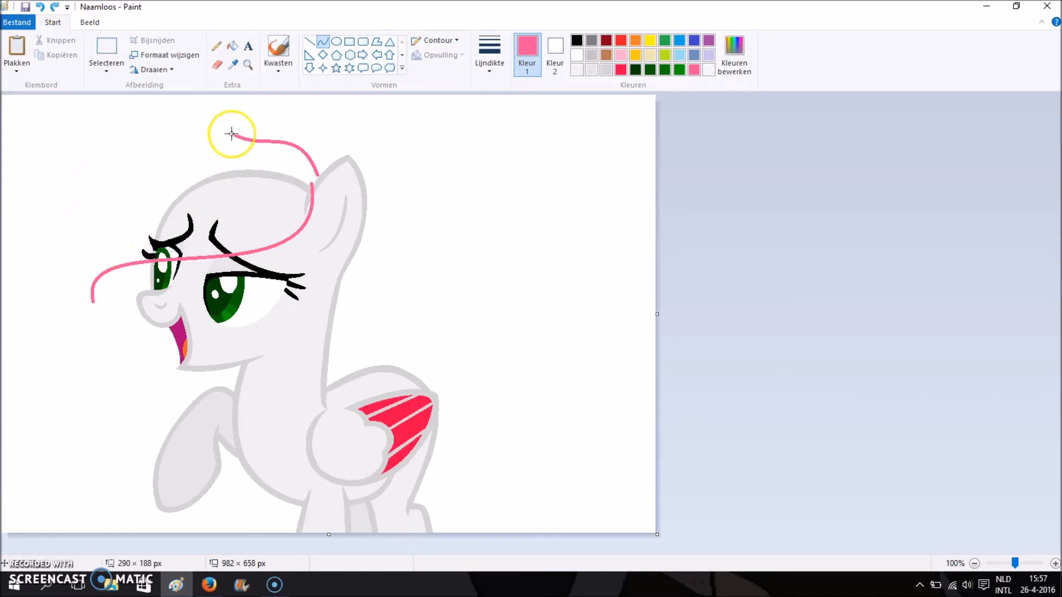
left_click_drag(232, 131, 59, 160)
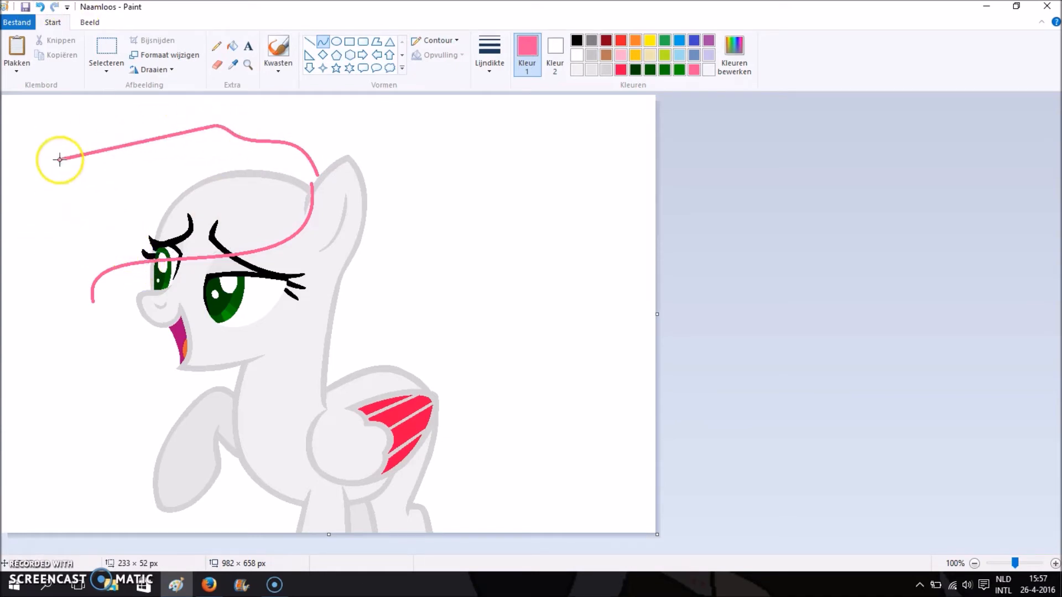
left_click_drag(59, 160, 323, 150)
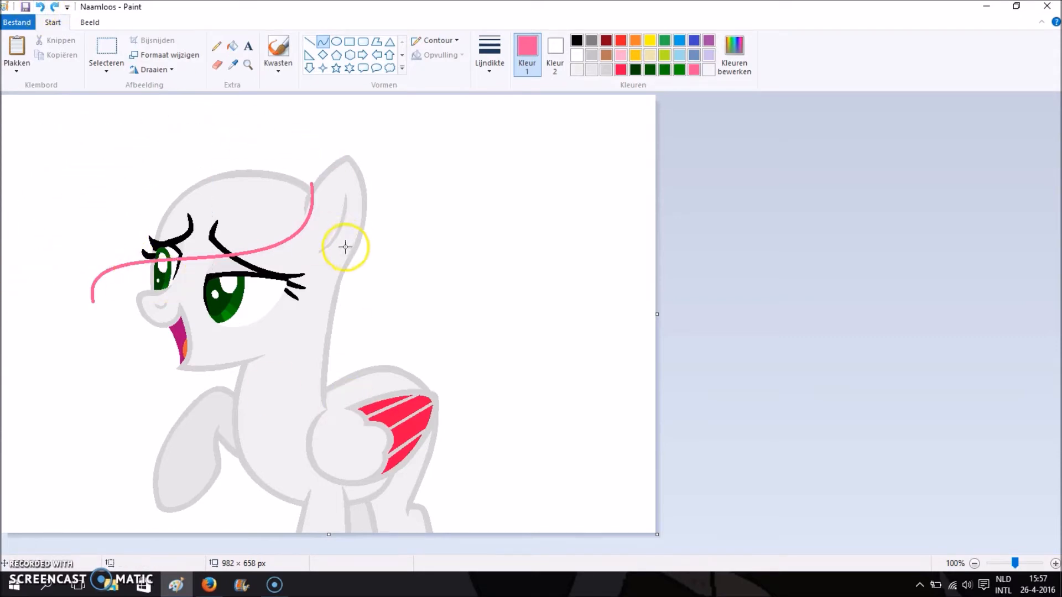
left_click_drag(345, 247, 301, 338)
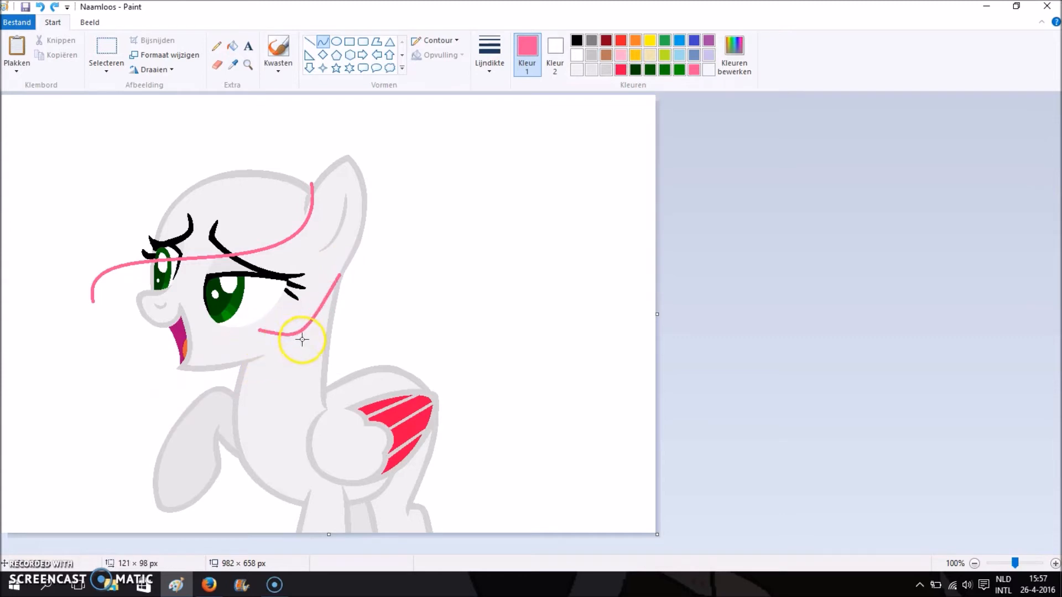
left_click_drag(305, 325, 261, 332)
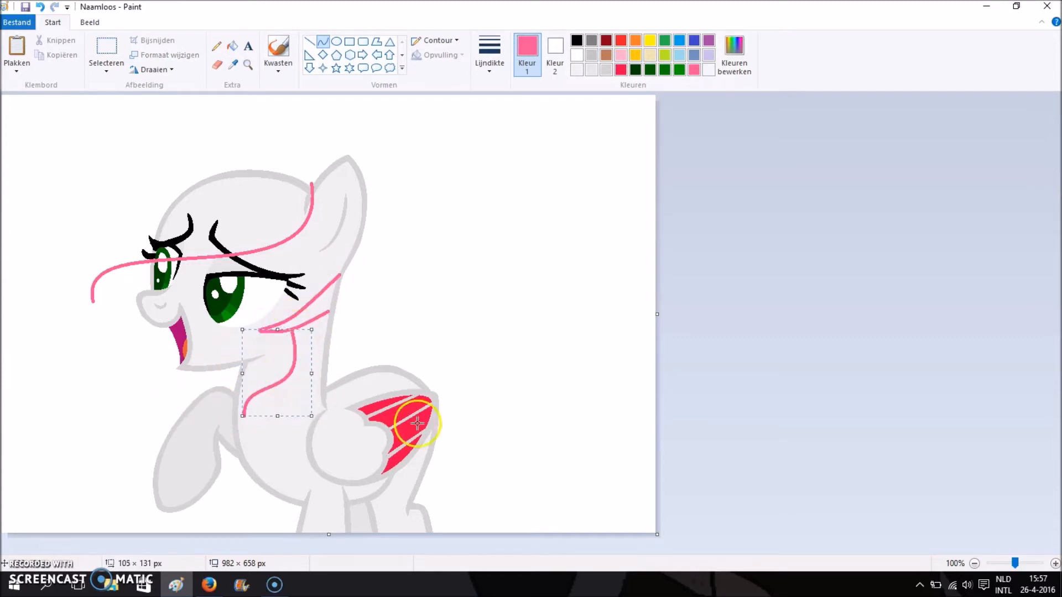
Draw the back, chest and top mane outlines flowing down behind the head and wing.
left_click_drag(417, 423, 410, 352)
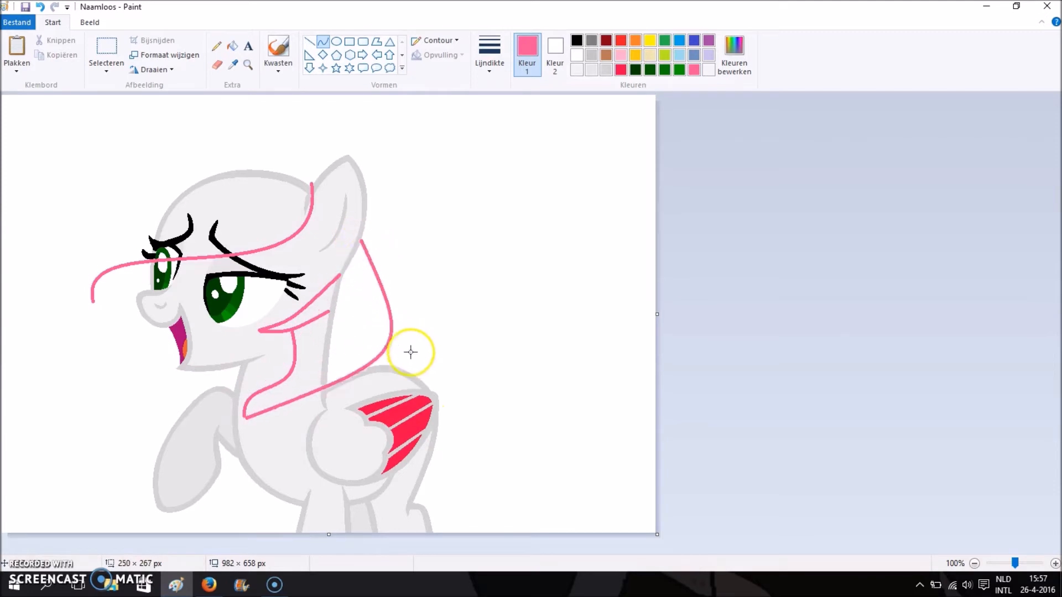
left_click_drag(409, 352, 360, 243)
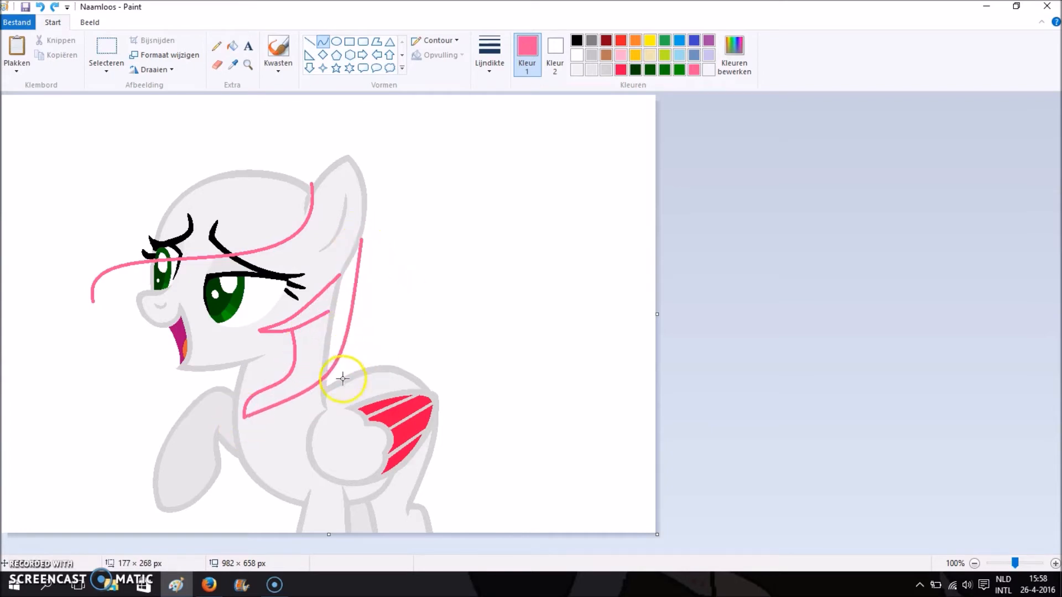
left_click_drag(342, 379, 288, 149)
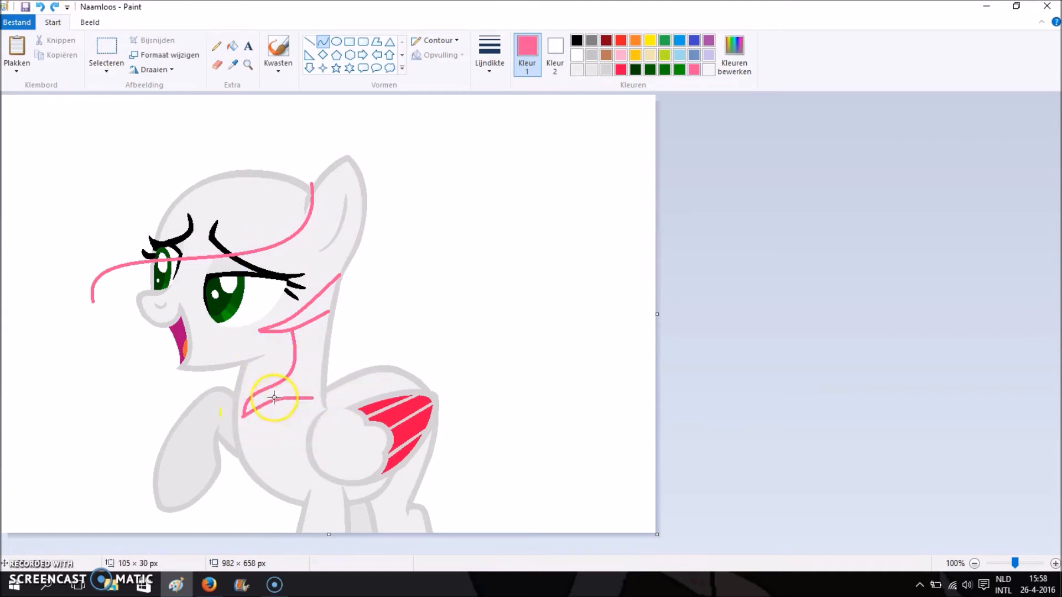
left_click_drag(274, 399, 367, 243)
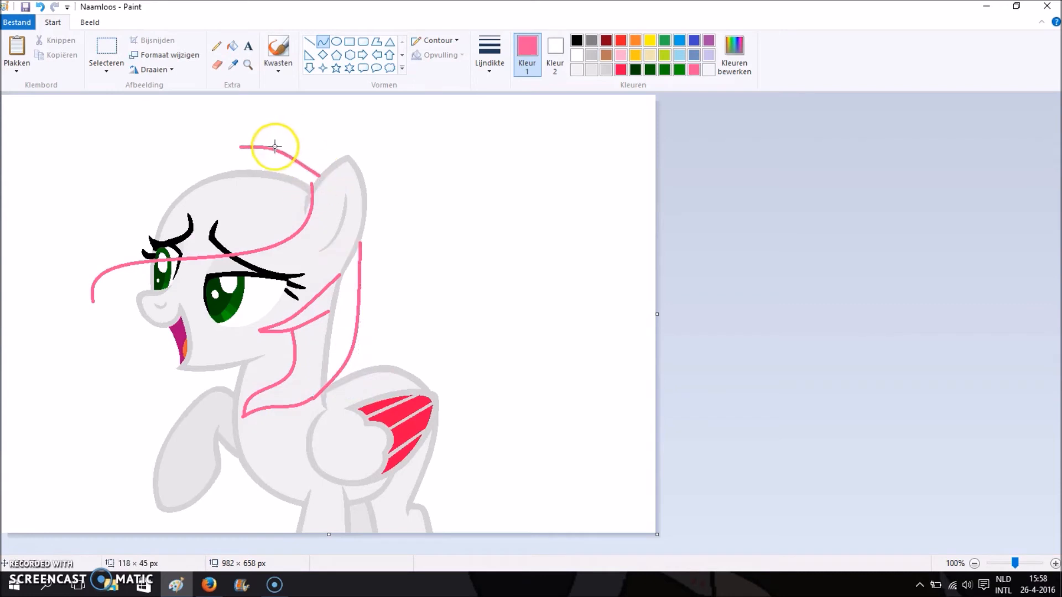
left_click_drag(274, 147, 182, 146)
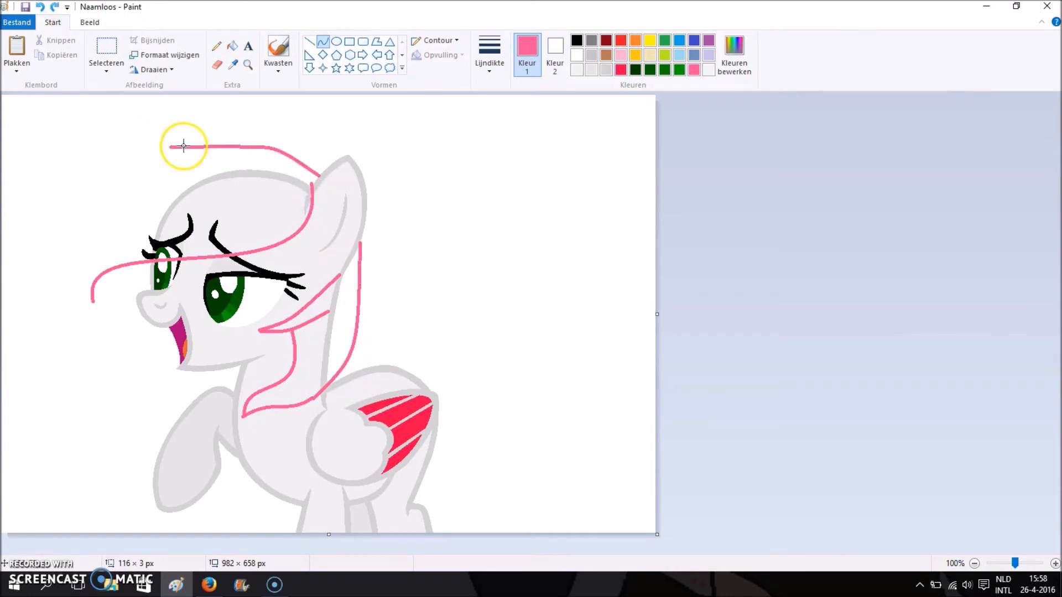
left_click_drag(183, 146, 122, 481)
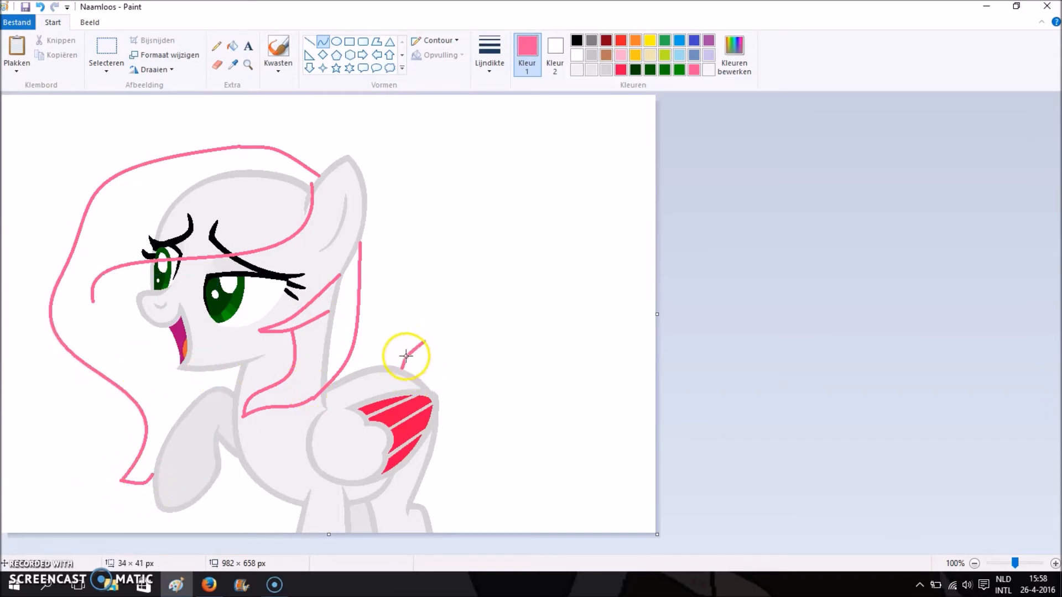
left_click_drag(406, 357, 451, 332)
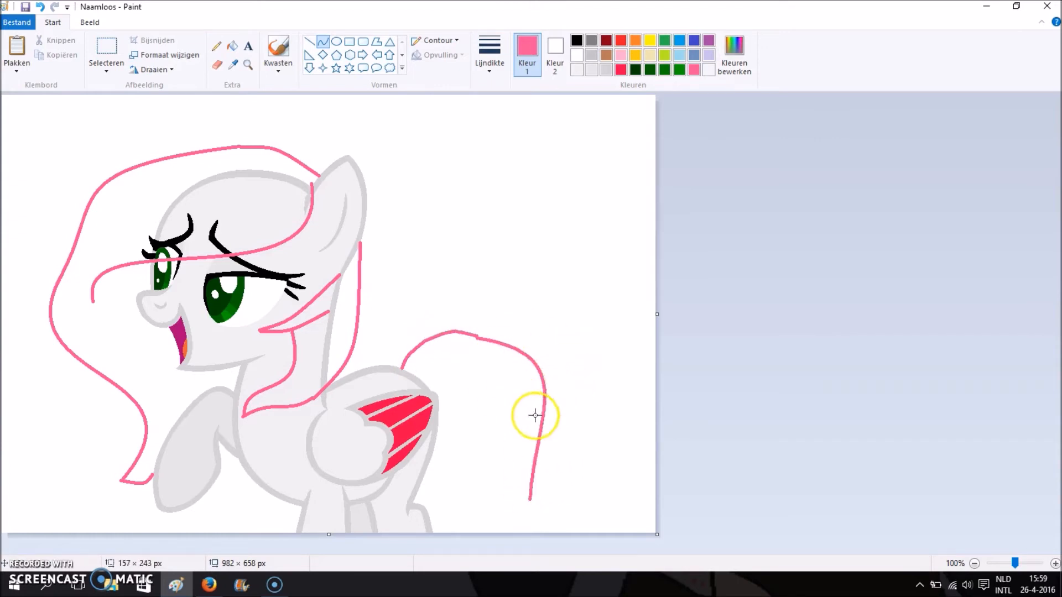
Draw the curly tail outline behind the pony.
left_click_drag(535, 416, 451, 377)
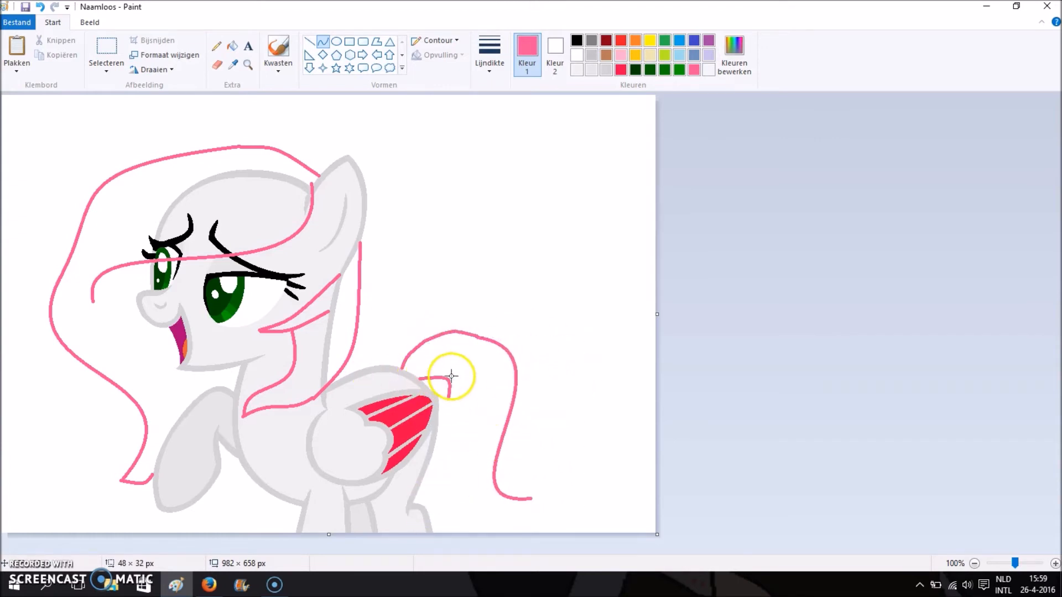
left_click_drag(450, 376, 535, 502)
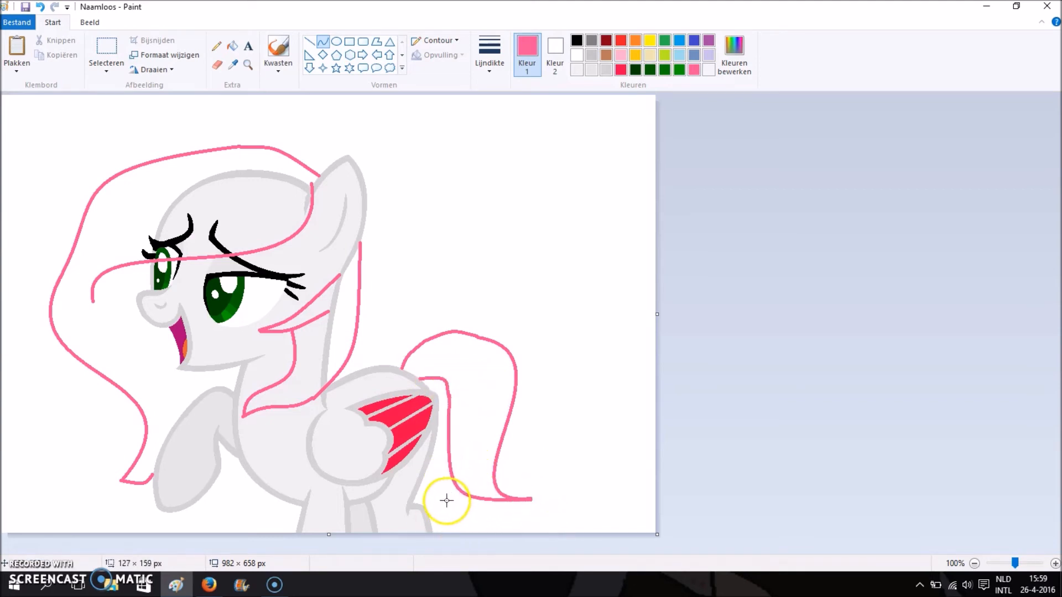
Choose a light pink in Edit Colours to fill the mane and tail.
left_click(733, 58)
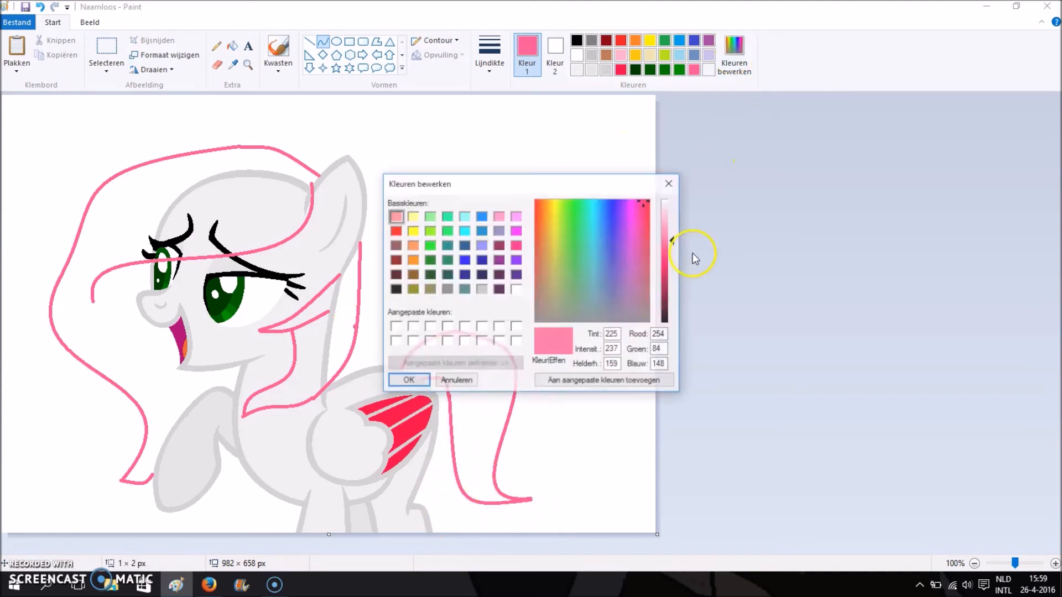
left_click(408, 379)
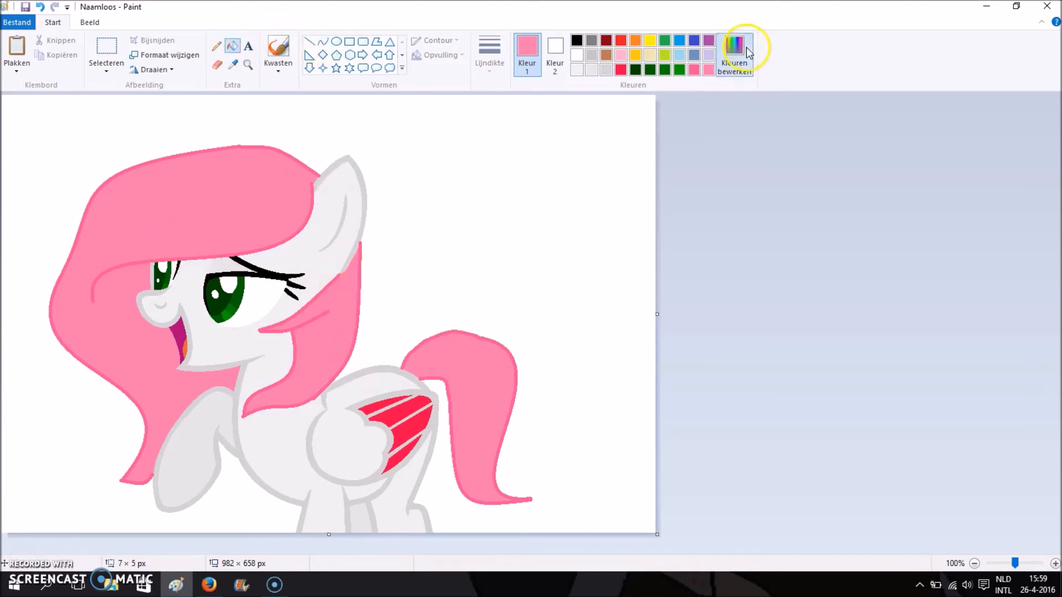
Choose purple and draw streak curves through the mane and the start of one in the tail.
left_click(733, 54)
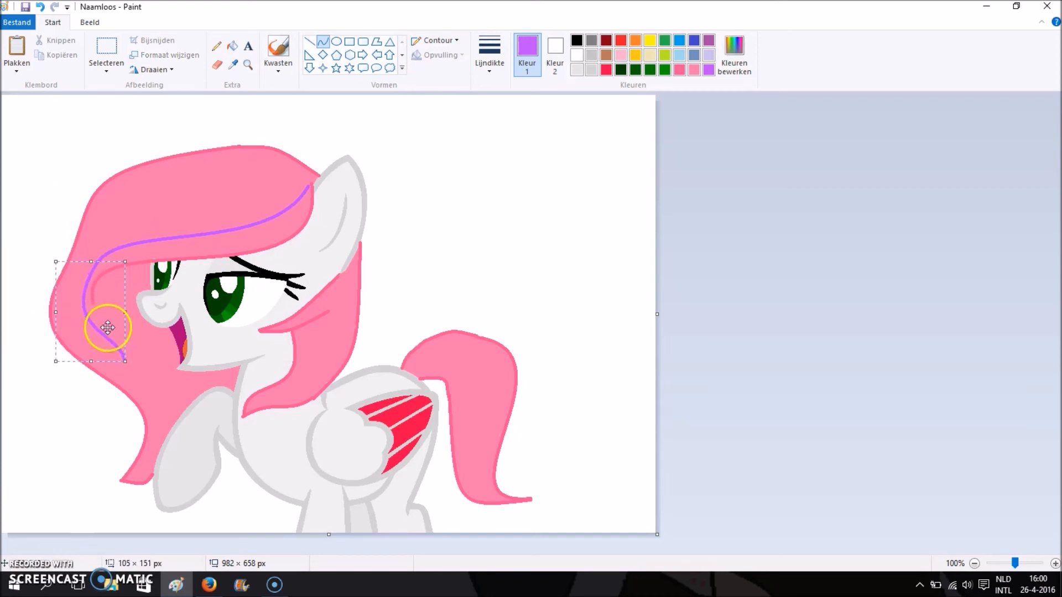
left_click_drag(108, 329, 169, 432)
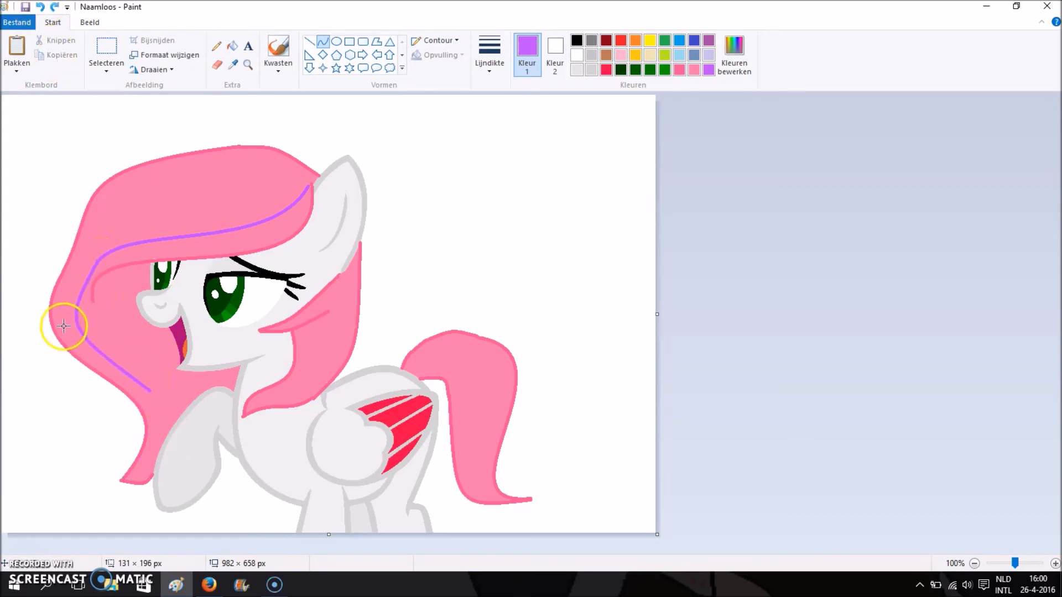
left_click_drag(63, 326, 127, 476)
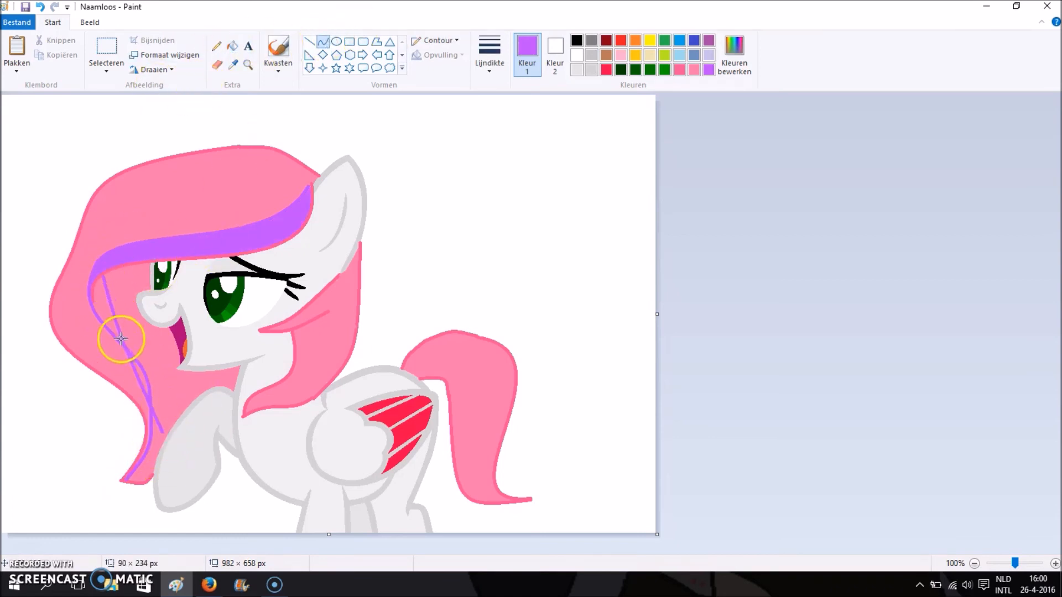
left_click_drag(120, 338, 179, 440)
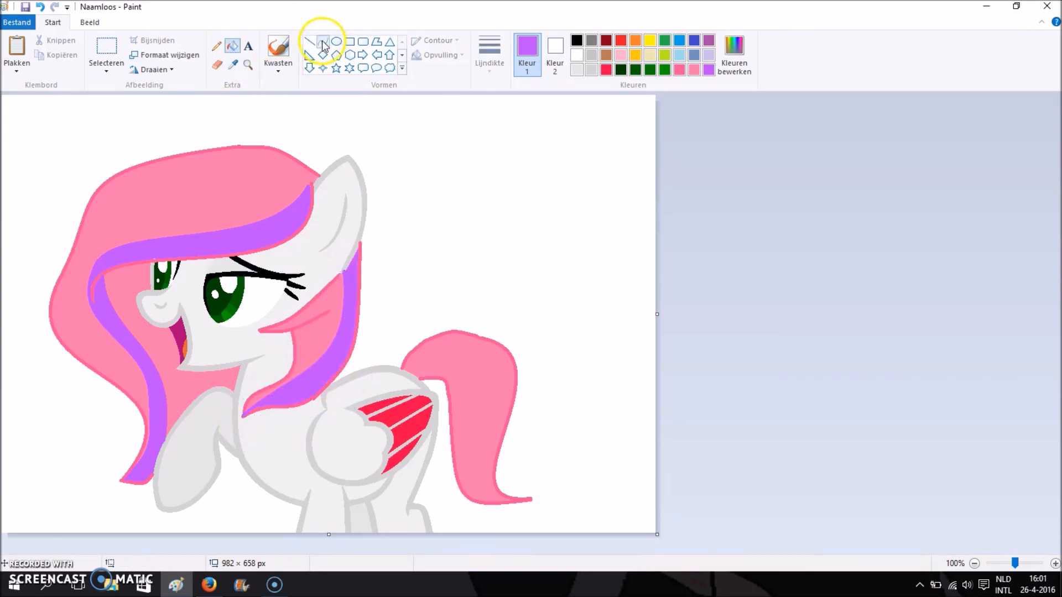
left_click_drag(420, 379, 478, 366)
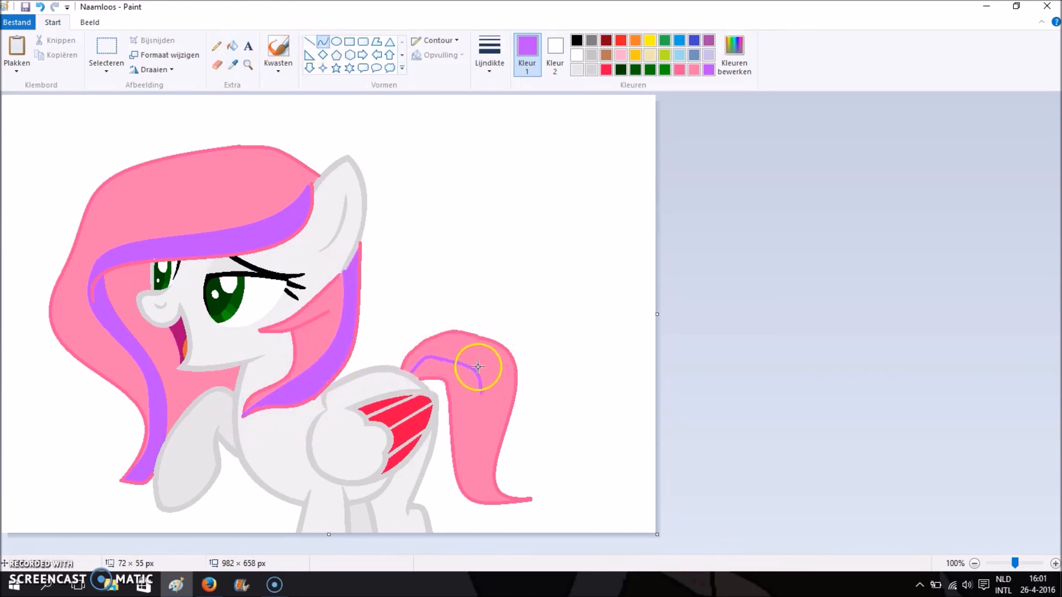